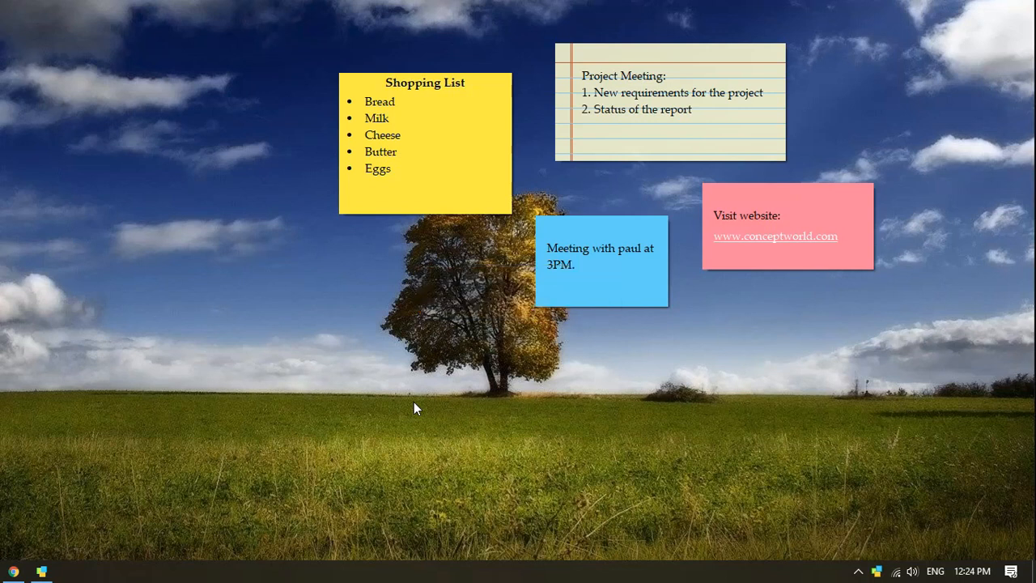
# Step: Convert the Shopping List note to a checklist and tick off Bread
pyautogui.rightClick(407, 169)
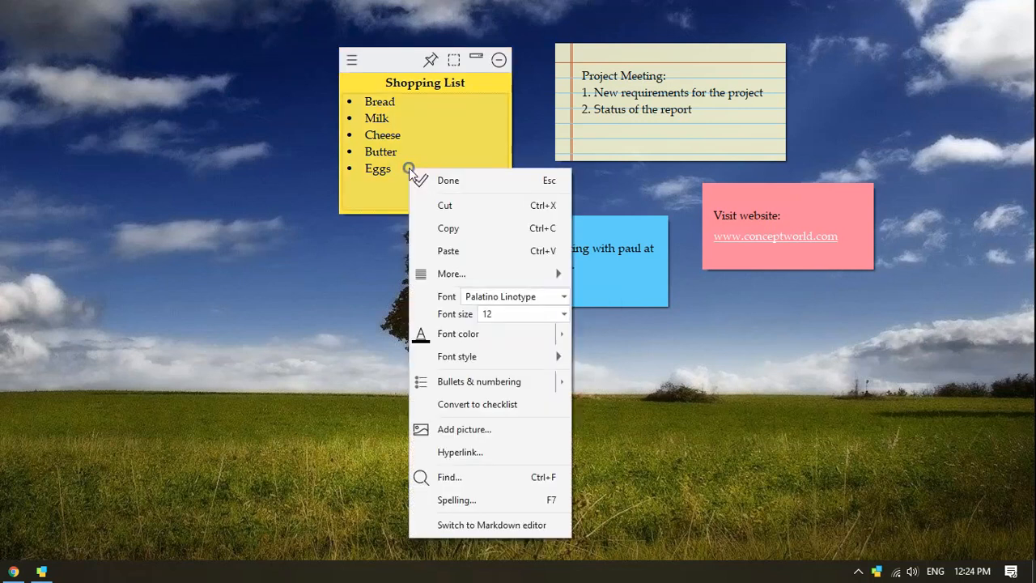
pyautogui.moveTo(447, 180)
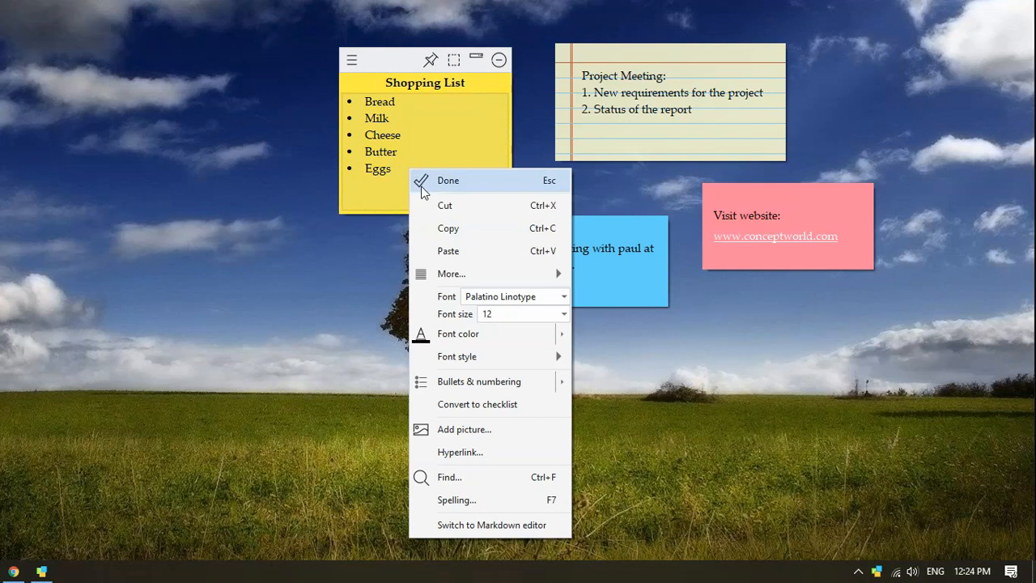
pyautogui.moveTo(428, 238)
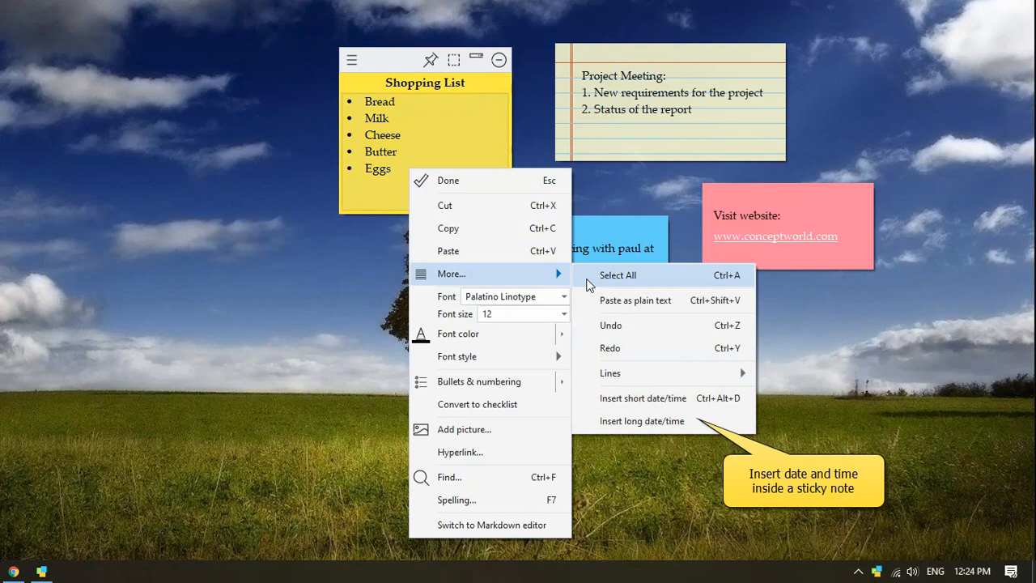
pyautogui.moveTo(610, 372)
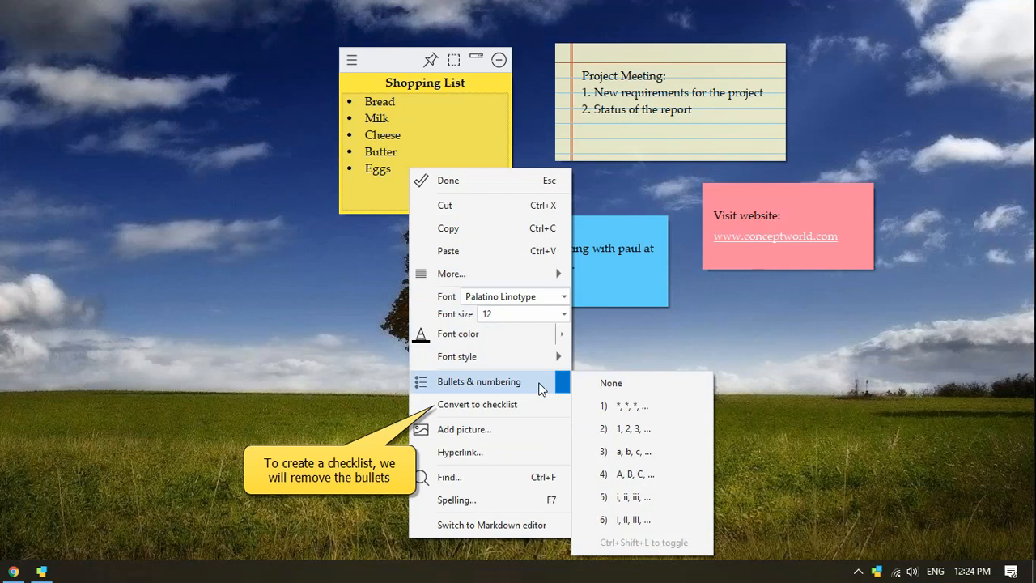
pyautogui.click(612, 382)
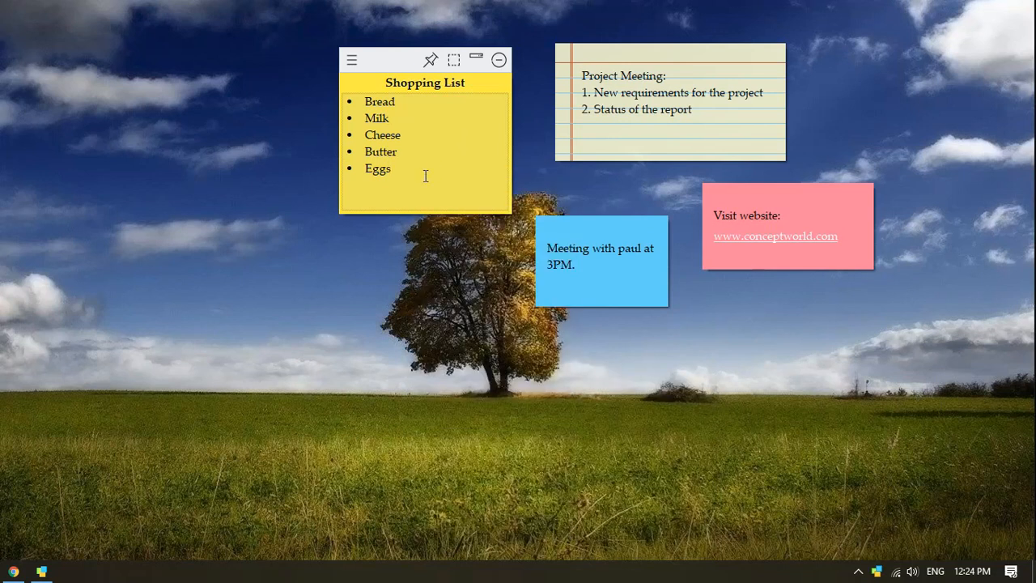
pyautogui.rightClick(405, 142)
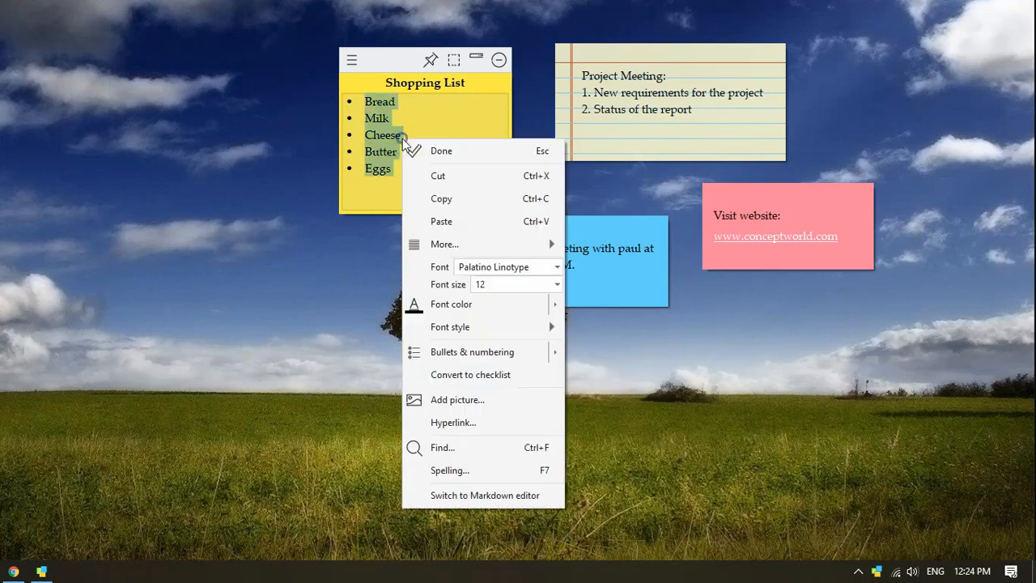
pyautogui.click(469, 373)
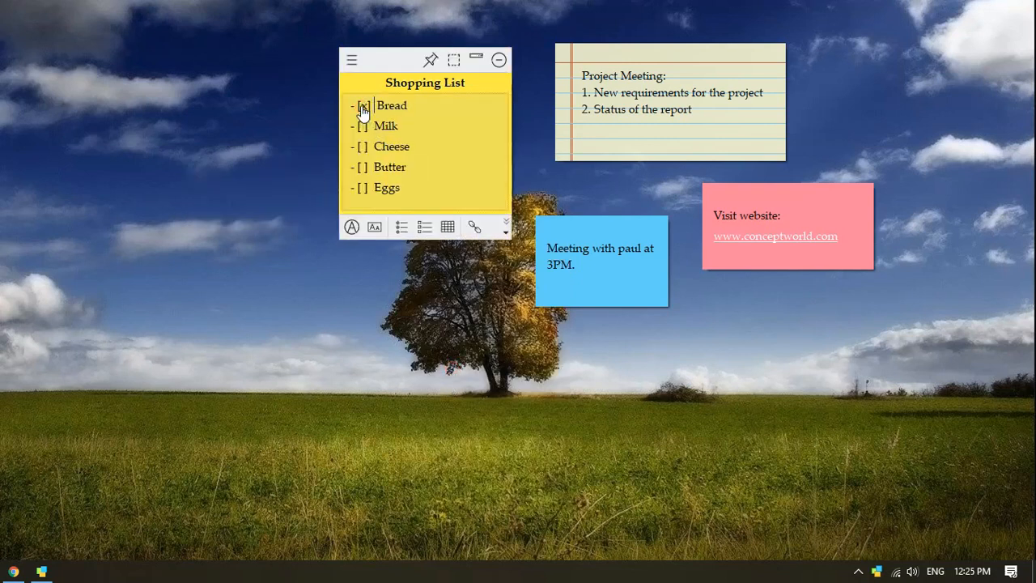
pyautogui.click(362, 105)
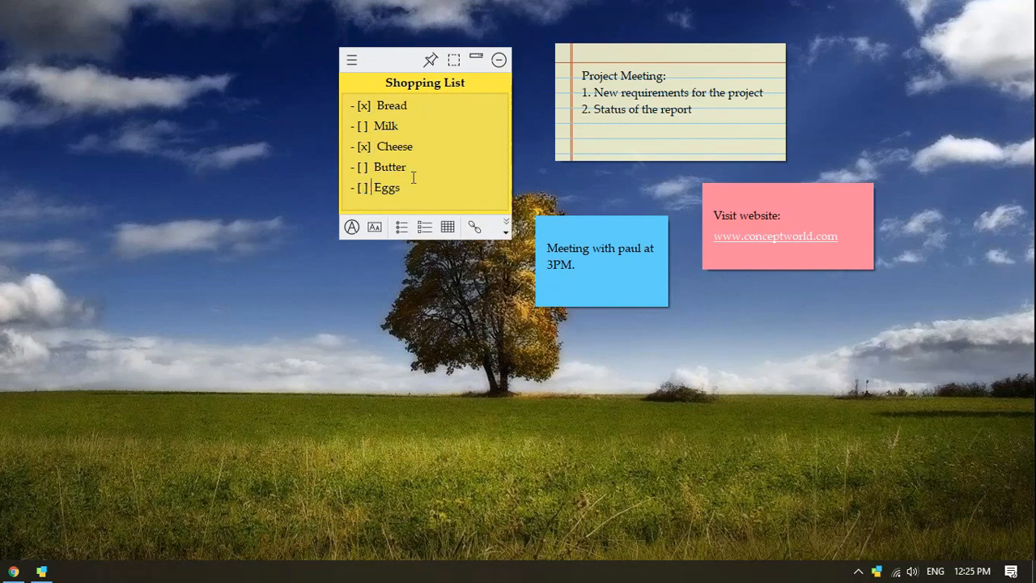
# Step: Finish editing with Done so the list shows real checkboxes, Bread and Cheese ticked
pyautogui.rightClick(413, 187)
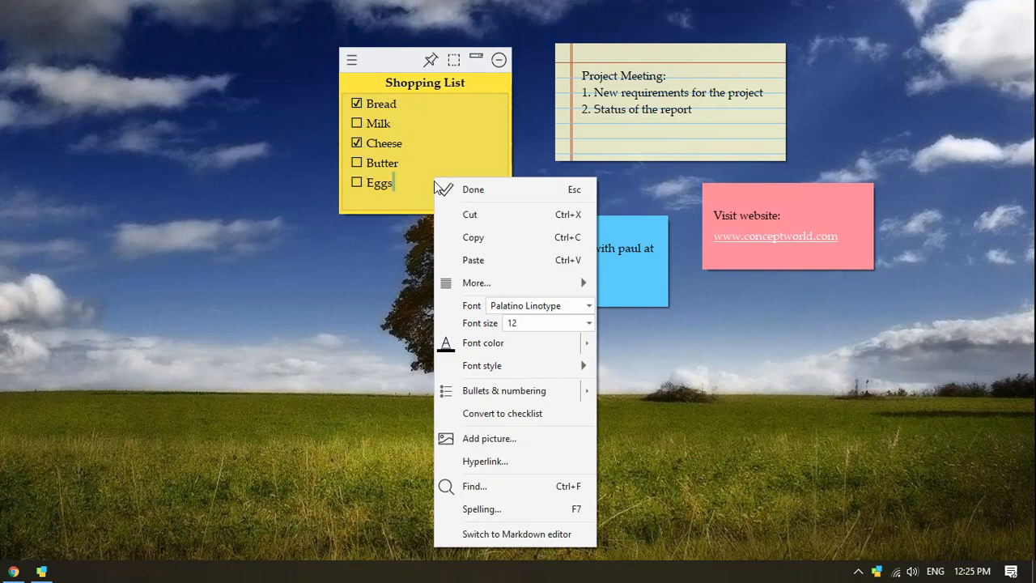
pyautogui.moveTo(488, 437)
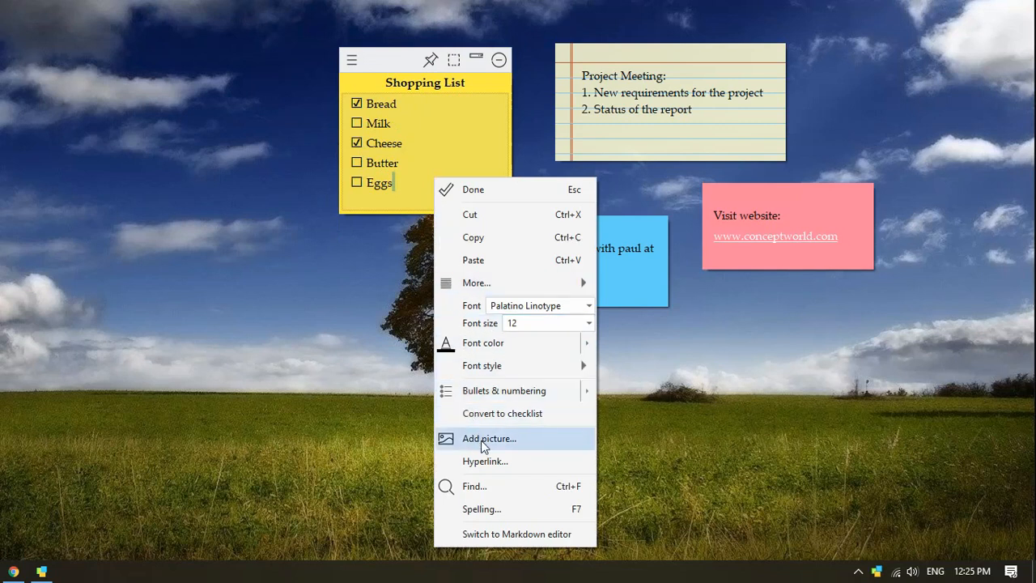
pyautogui.click(474, 485)
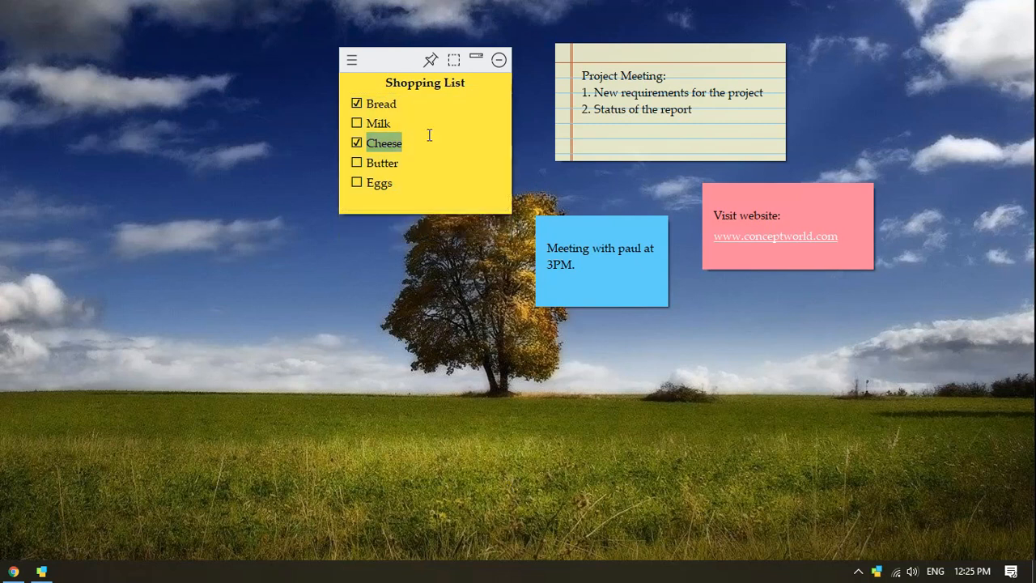
pyautogui.rightClick(428, 136)
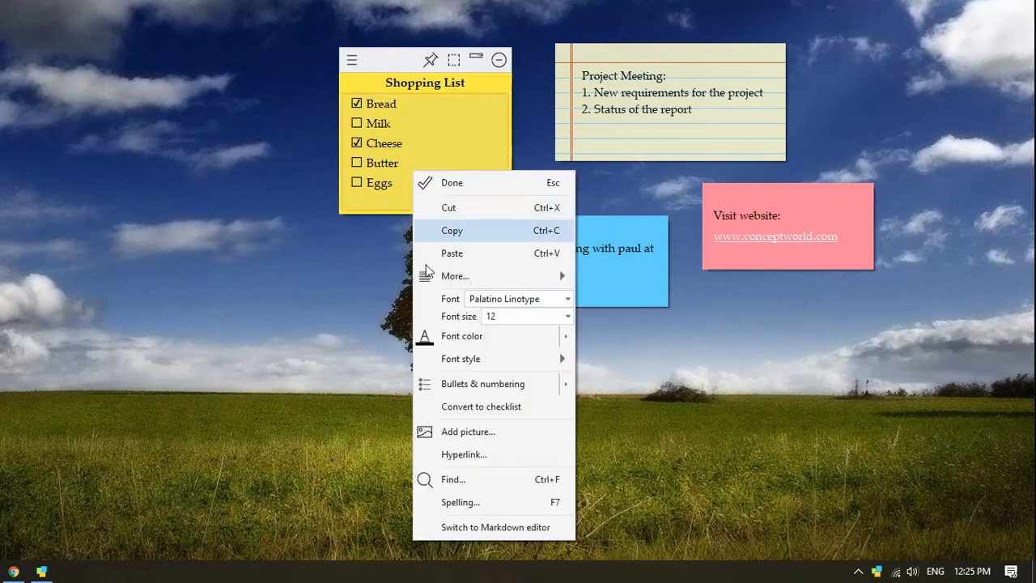
pyautogui.moveTo(460, 502)
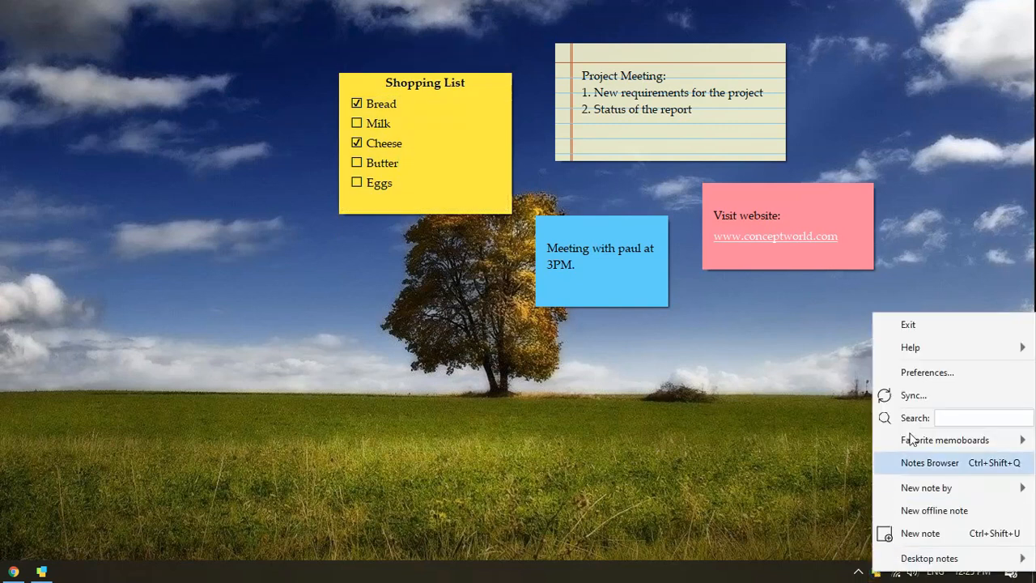
# Step: Confirm Check spelling automatically is ticked in Preferences and accept with OK
pyautogui.click(926, 371)
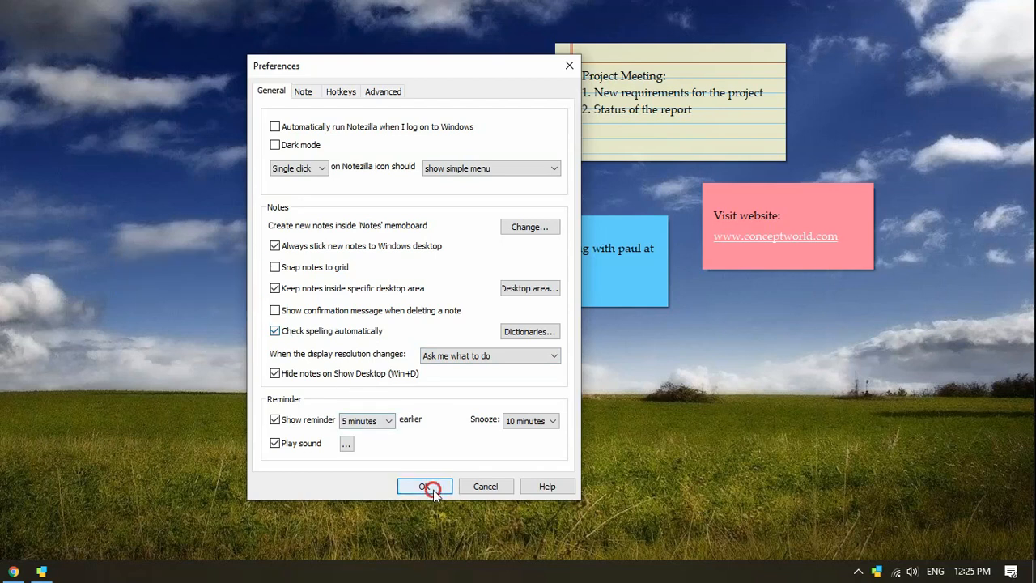
pyautogui.click(424, 485)
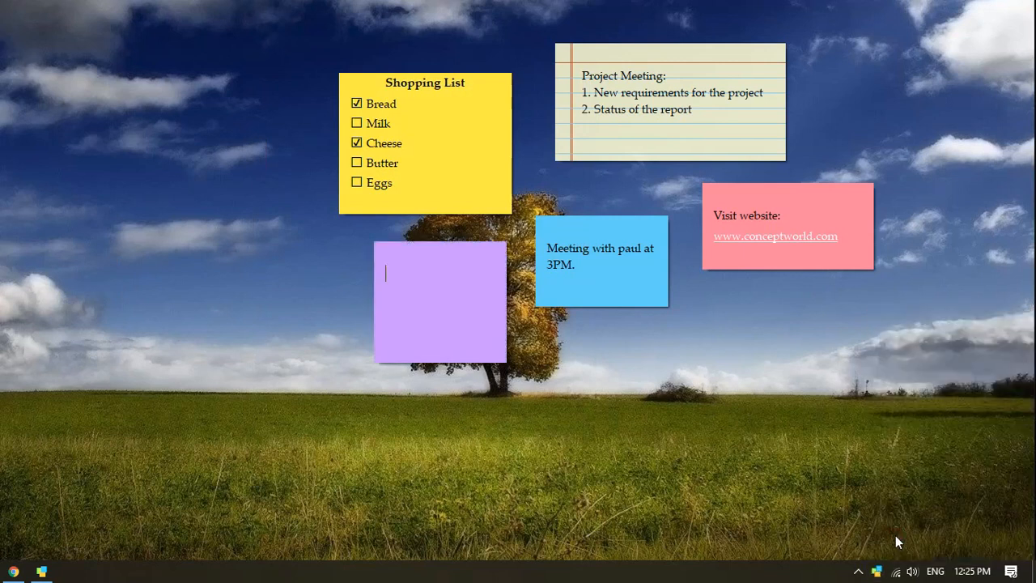
# Step: Type the note lines "Groceri", "Tomatoes" and "Fresh creem" into the purple note
pyautogui.write('Groceri')
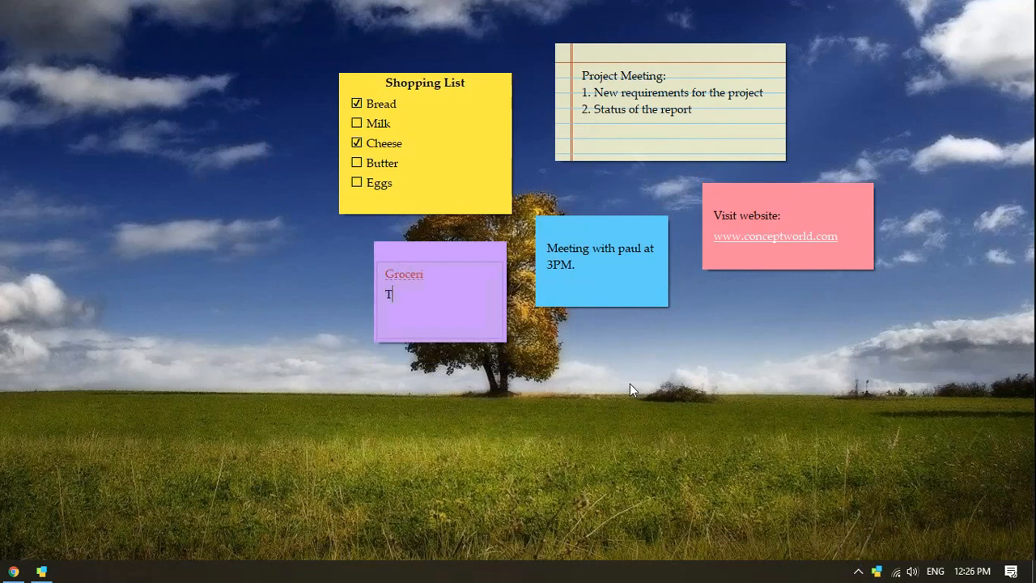
pyautogui.write('omatoes')
pyautogui.write('Fresh creem')
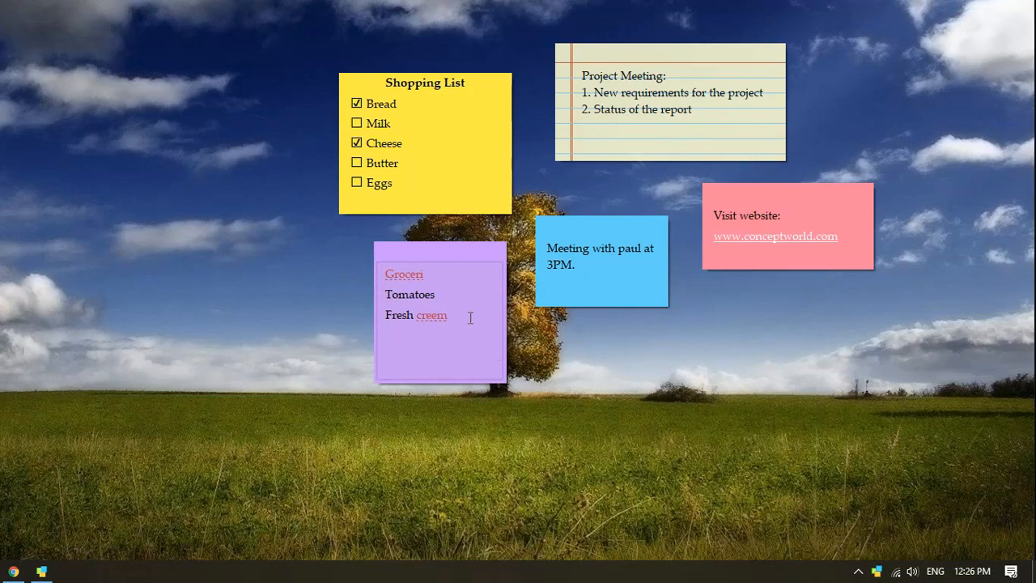
# Step: Replace the misspelled heading "Groceri" with the suggestion "Grocery"
pyautogui.rightClick(403, 274)
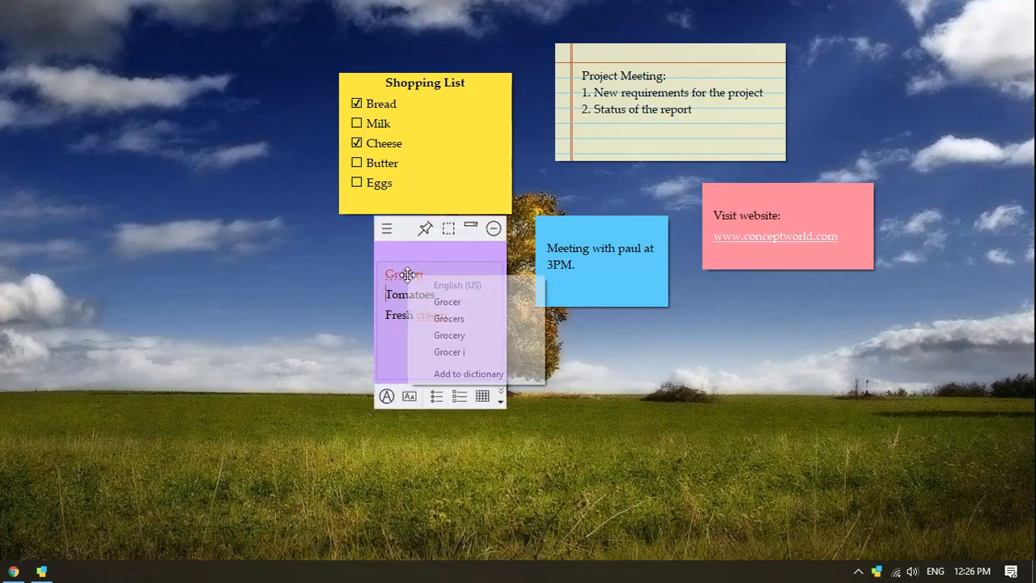
pyautogui.click(450, 334)
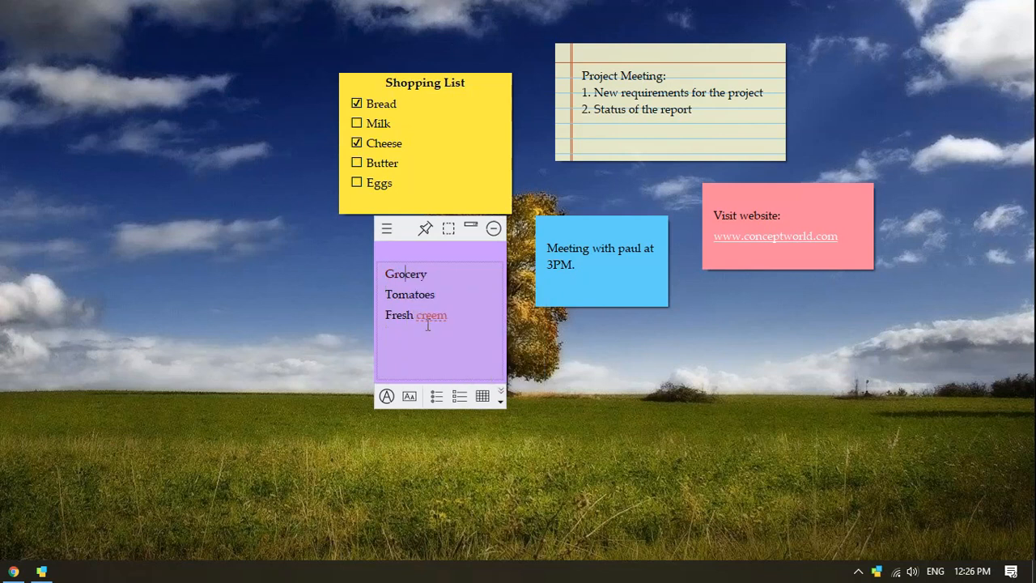